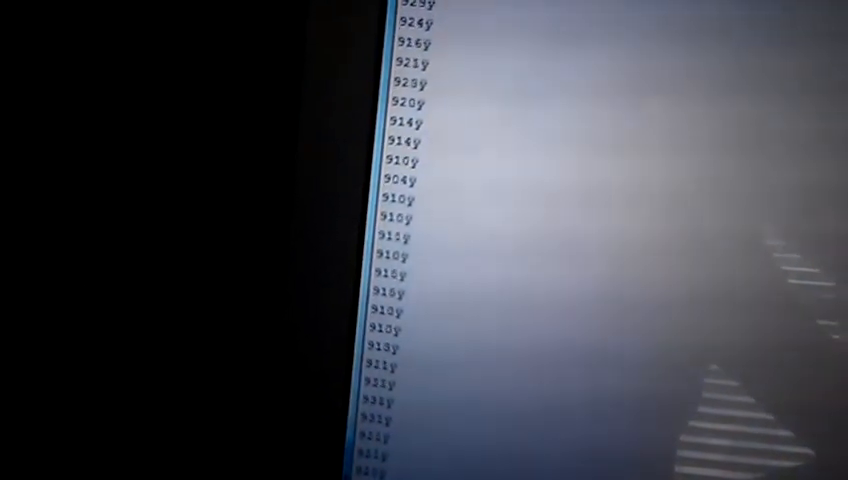
scroll(down, 3)
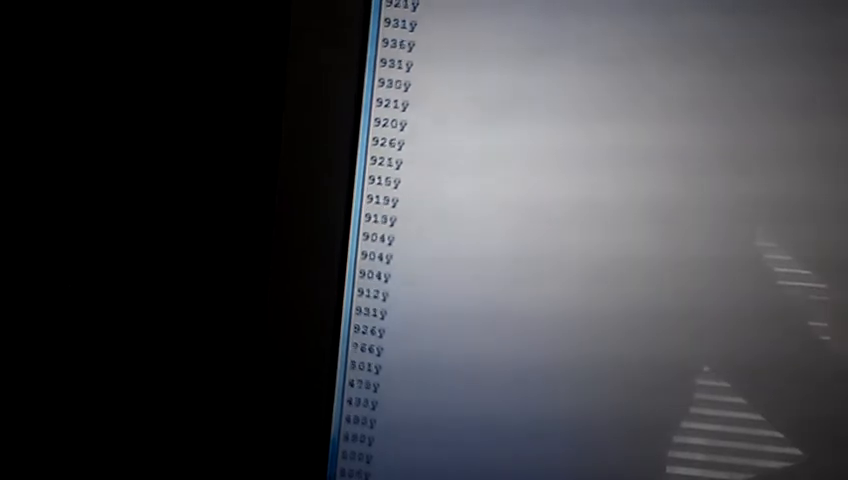